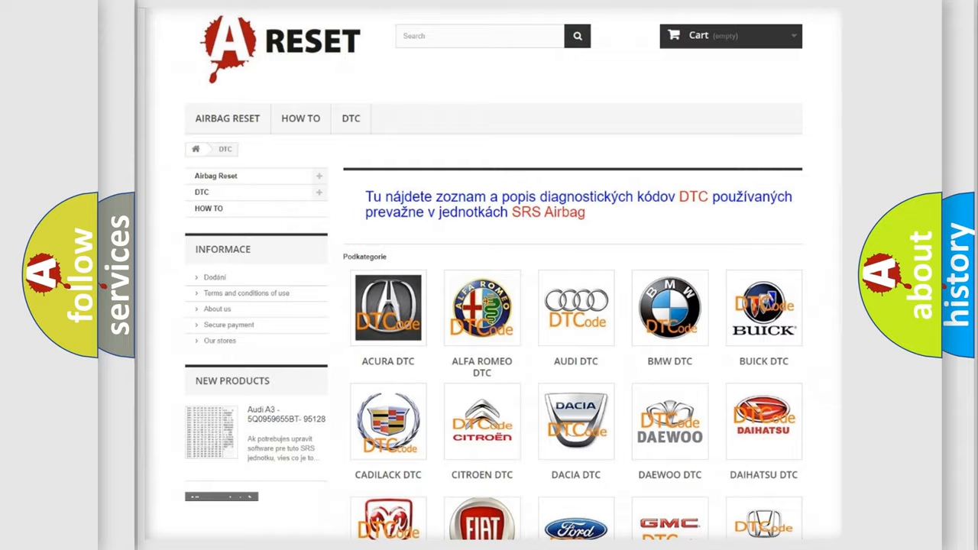
Step: Open the LINCOLN DTC tile and scroll through its trouble code list and back up
{"action": "scroll", "scroll_direction": "down", "scroll_amount": 3}
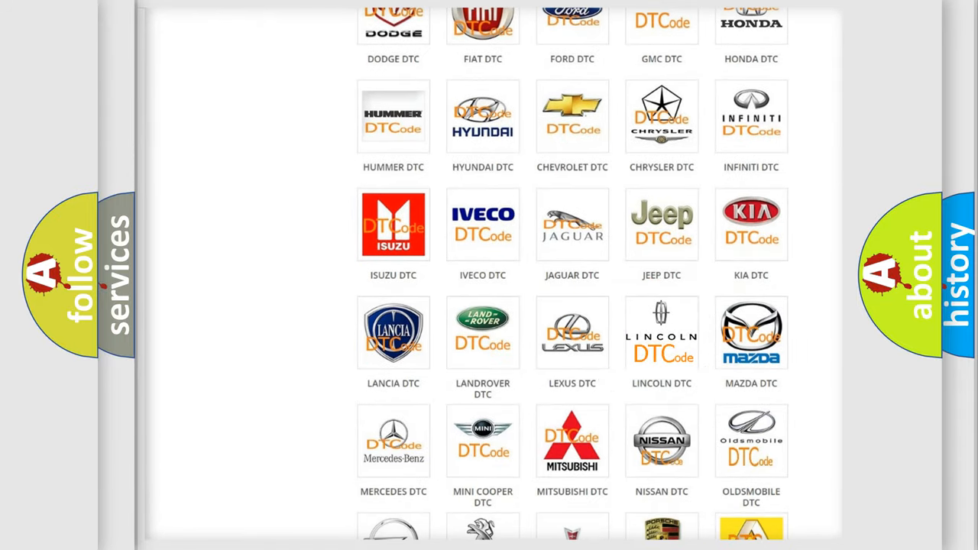
{"action": "left_click", "coordinate": [662, 332]}
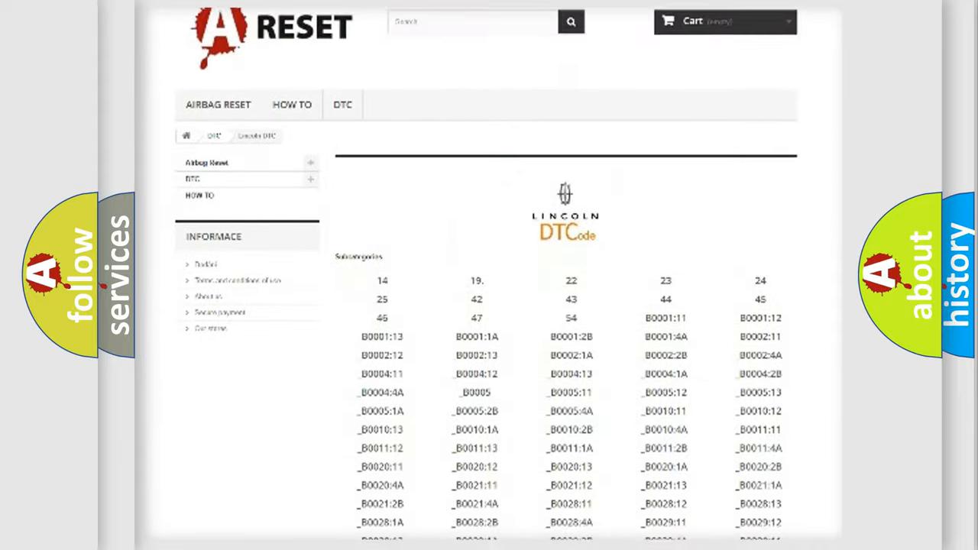
{"action": "scroll", "scroll_direction": "down", "scroll_amount": 3}
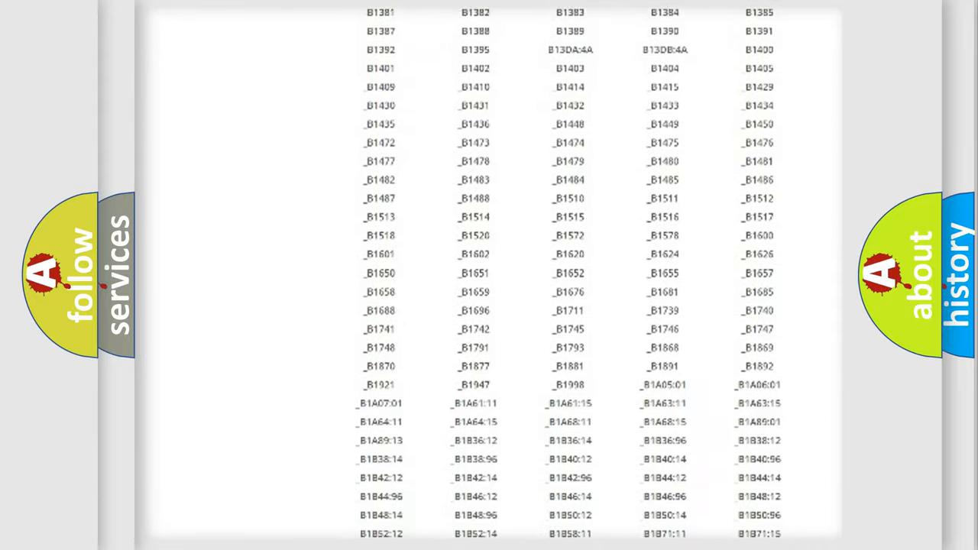
{"action": "scroll", "scroll_direction": "up", "scroll_amount": 3}
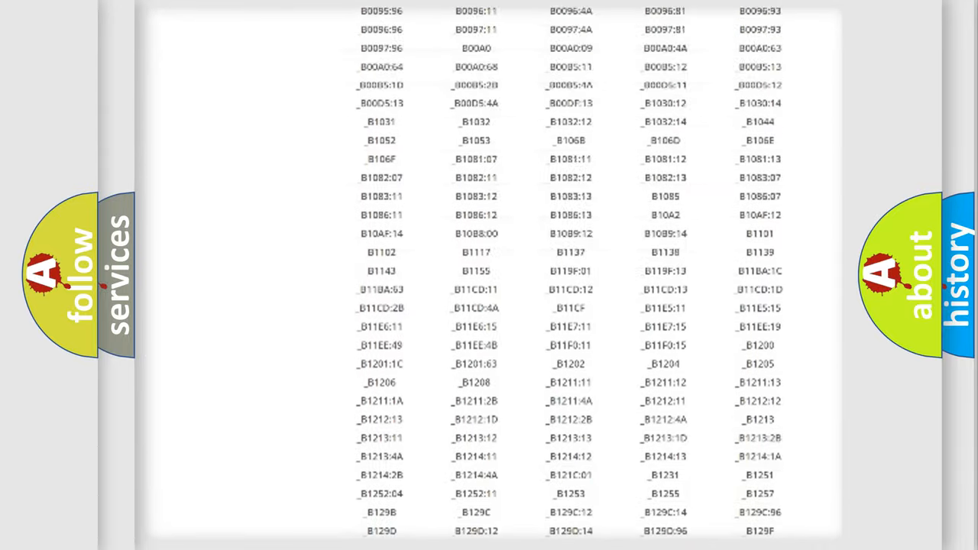
{"action": "scroll", "scroll_direction": "up", "scroll_amount": 3}
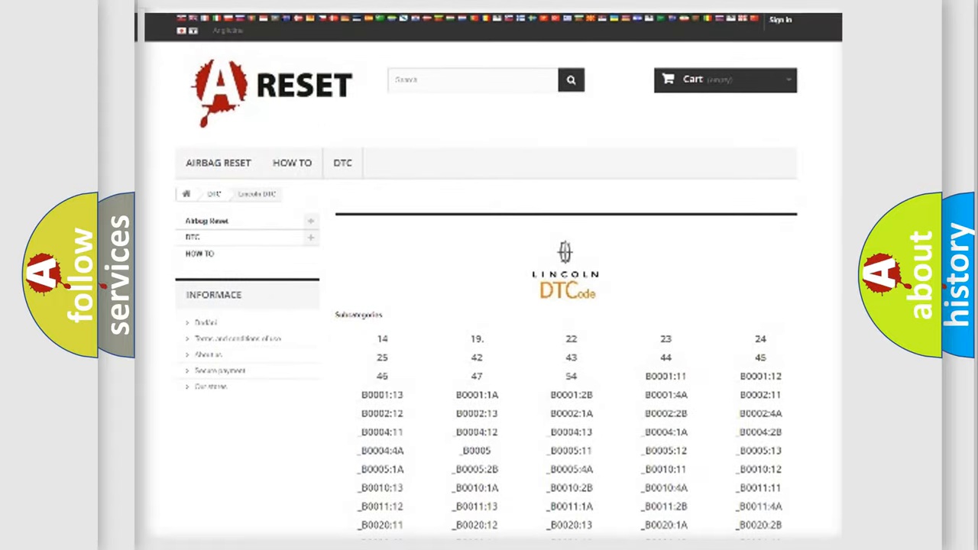